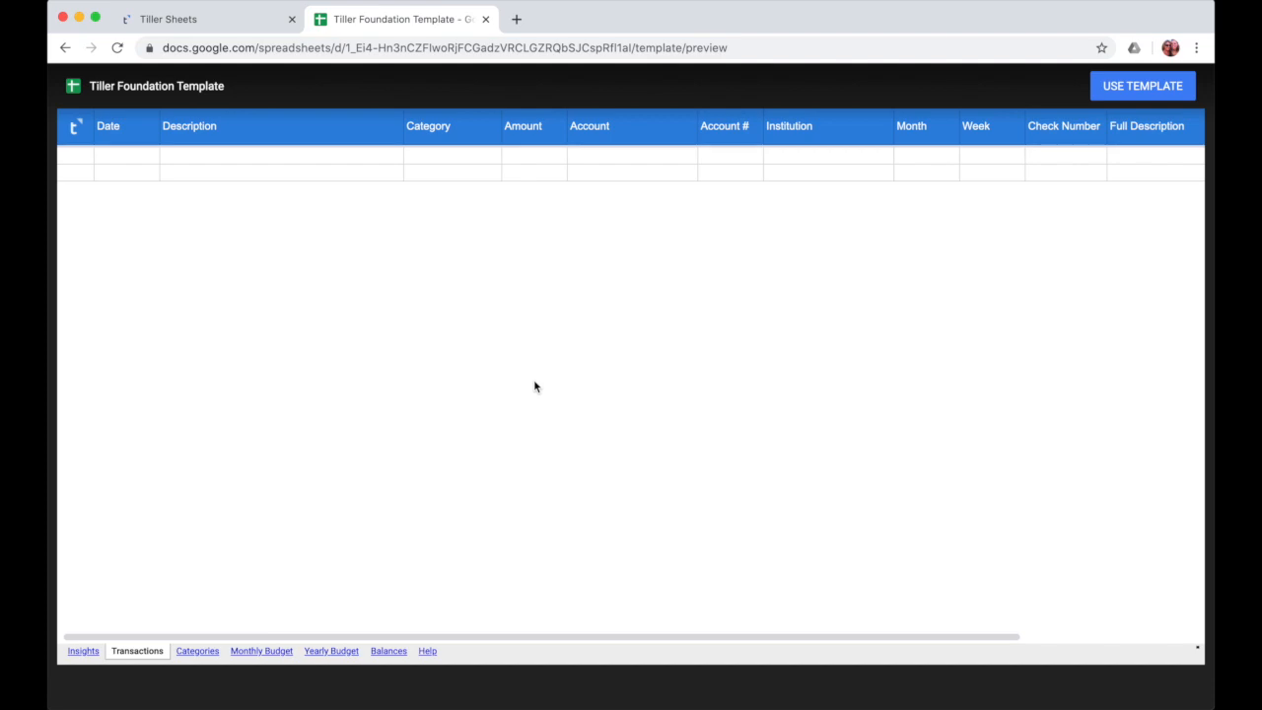
mouse_move(1011, 253)
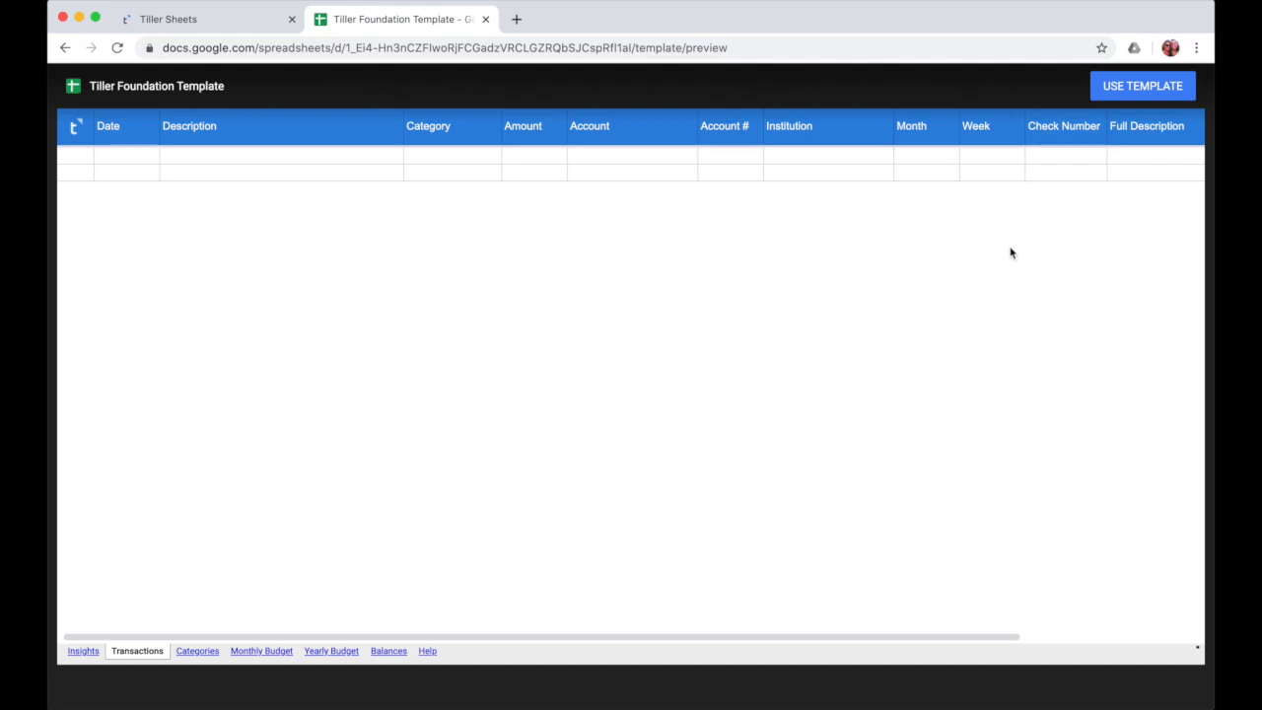
- Create an editable copy of the Tiller Foundation Template with USE TEMPLATE
left_click(1141, 86)
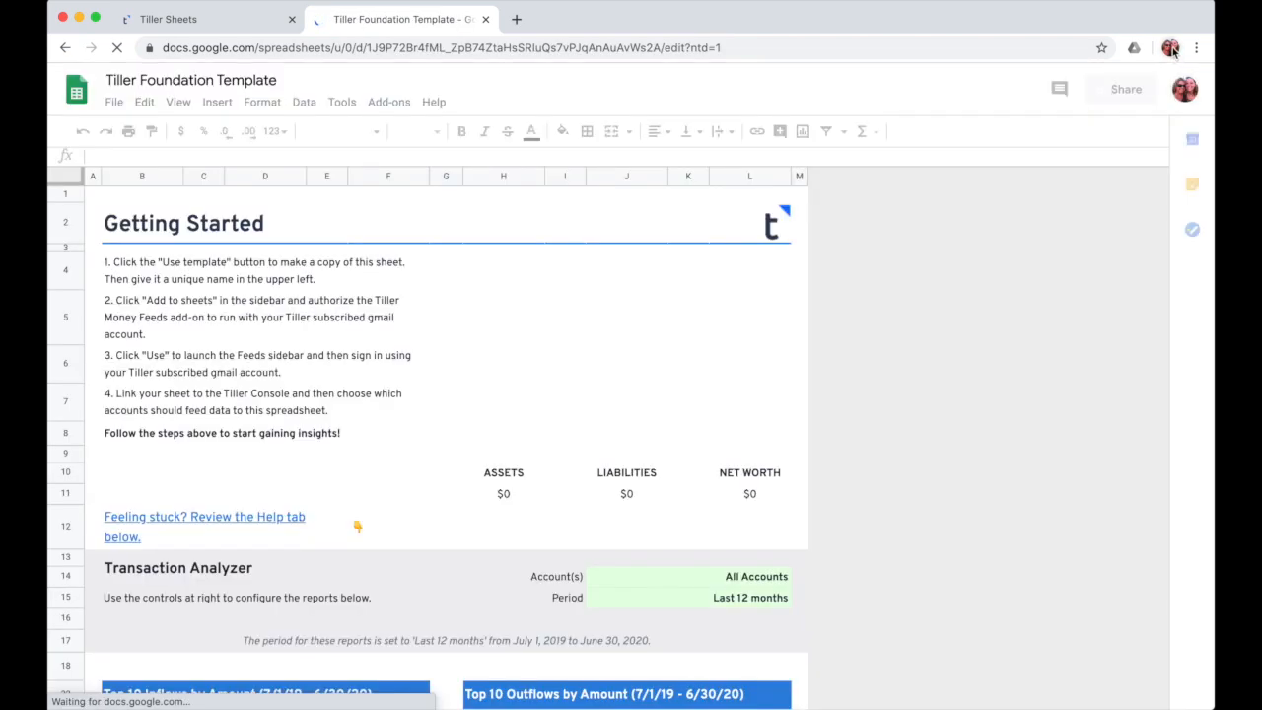
- Check which Google account is signed in from the profile menu
left_click(1170, 48)
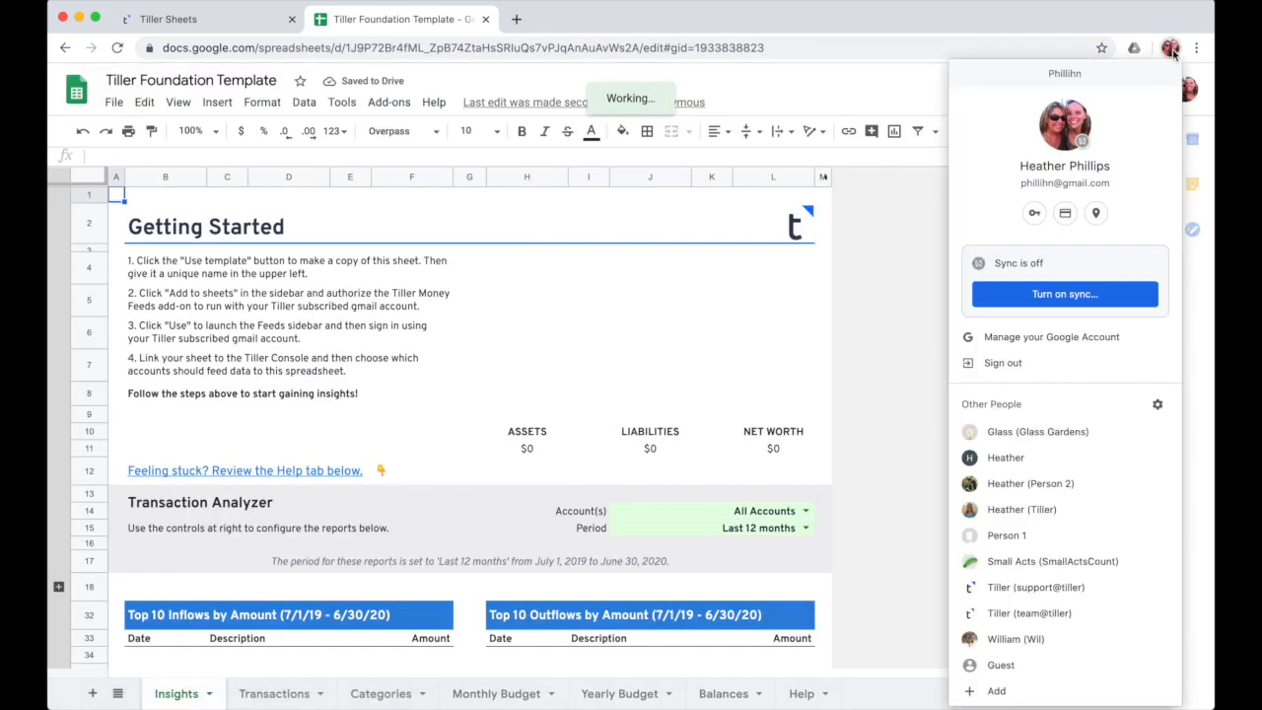
mouse_move(1170, 49)
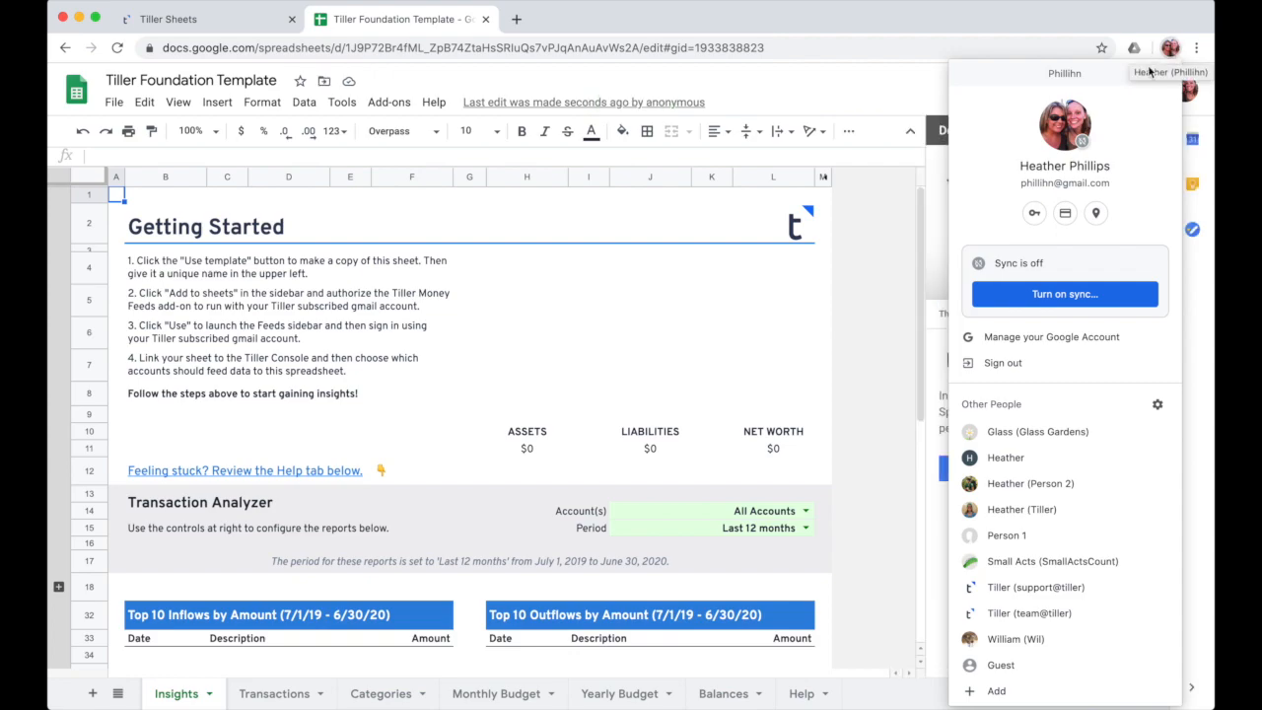
mouse_move(1161, 140)
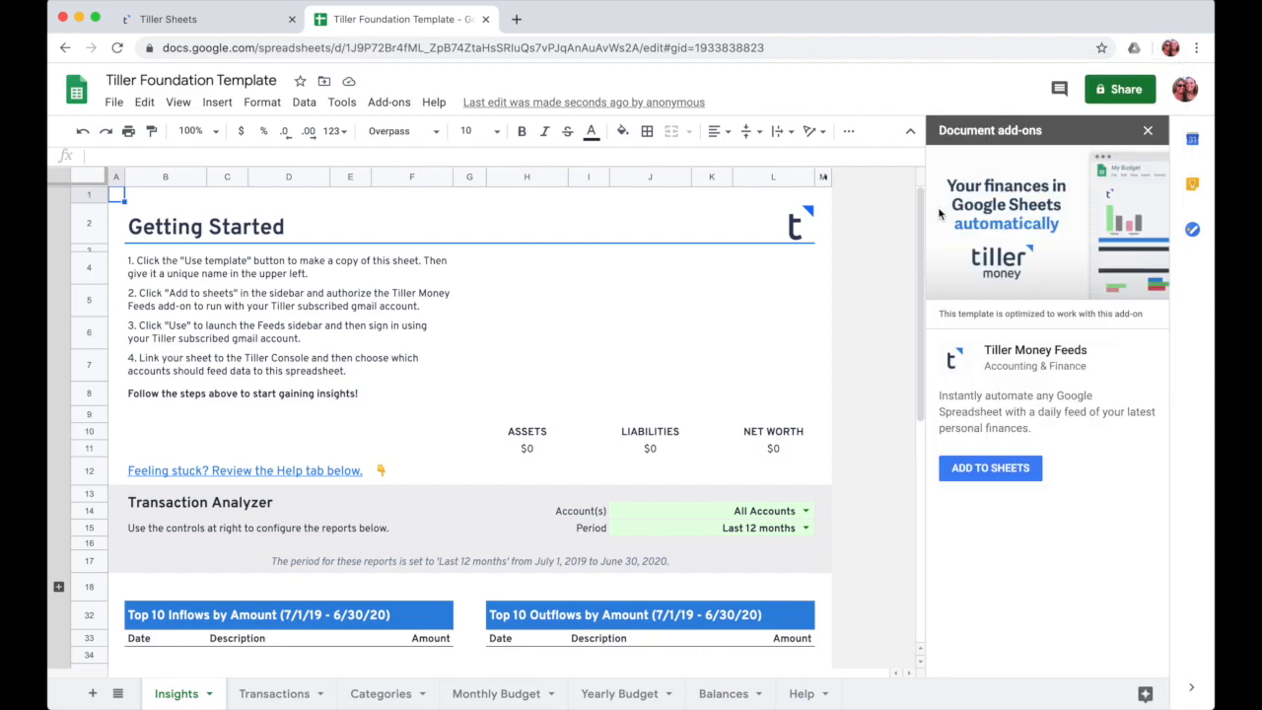
mouse_move(1035, 431)
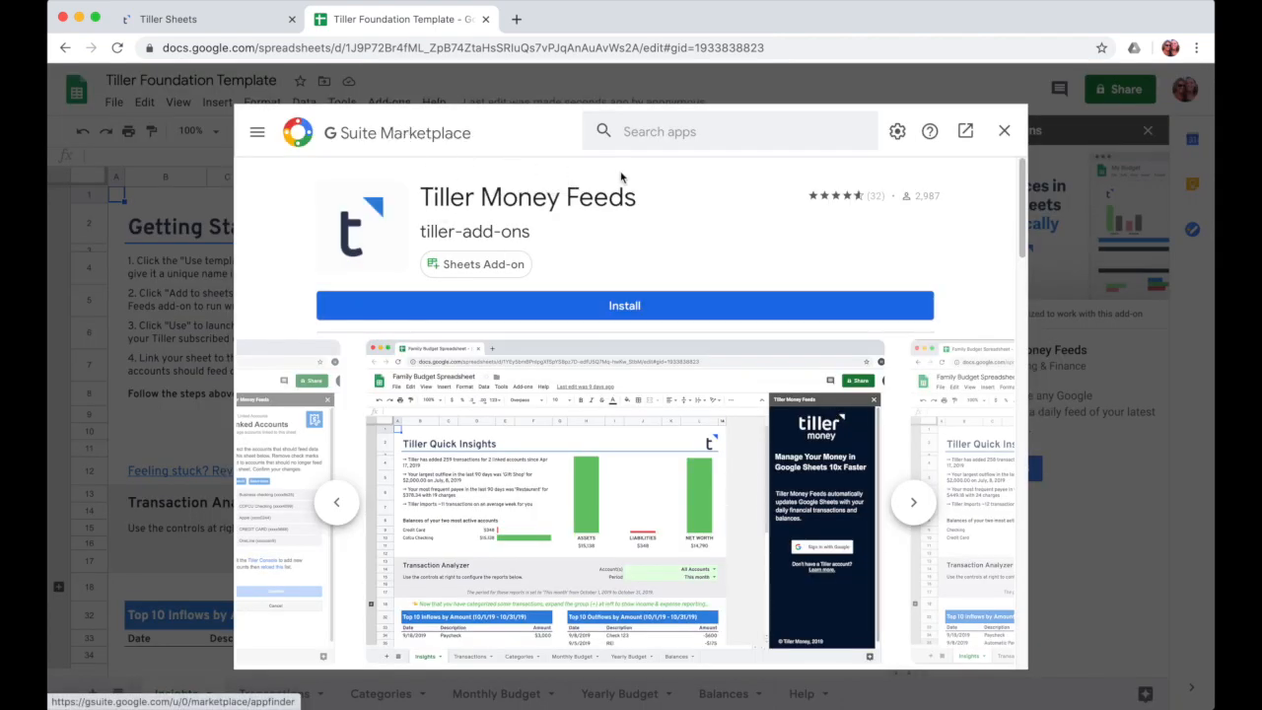
- Install Tiller Money Feeds and allow its requested Google account permissions
left_click(624, 305)
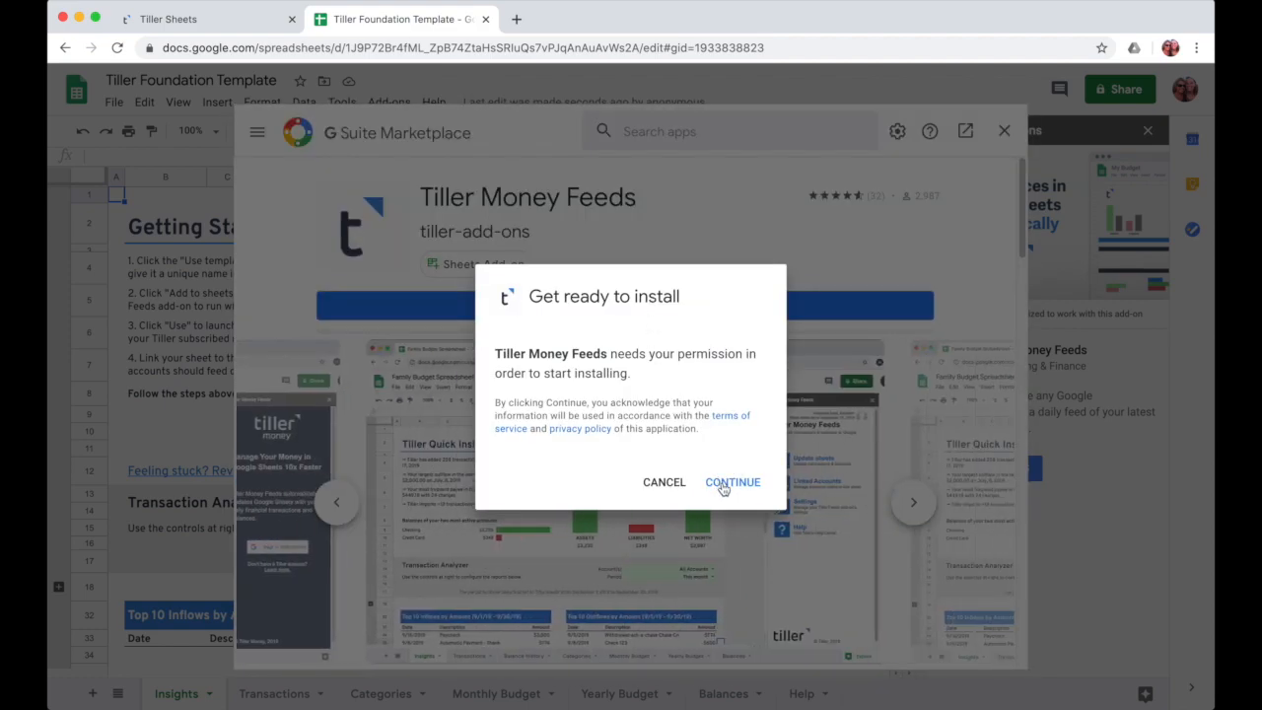
left_click(732, 482)
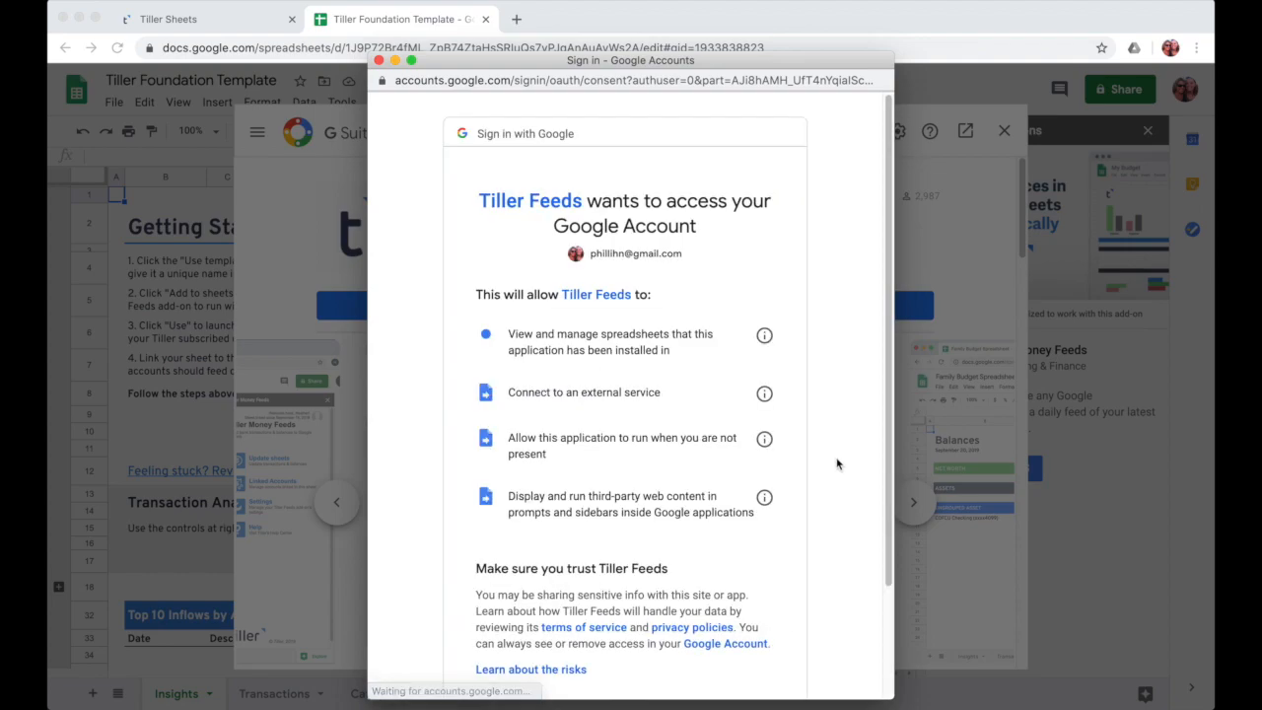
scroll("down", 3)
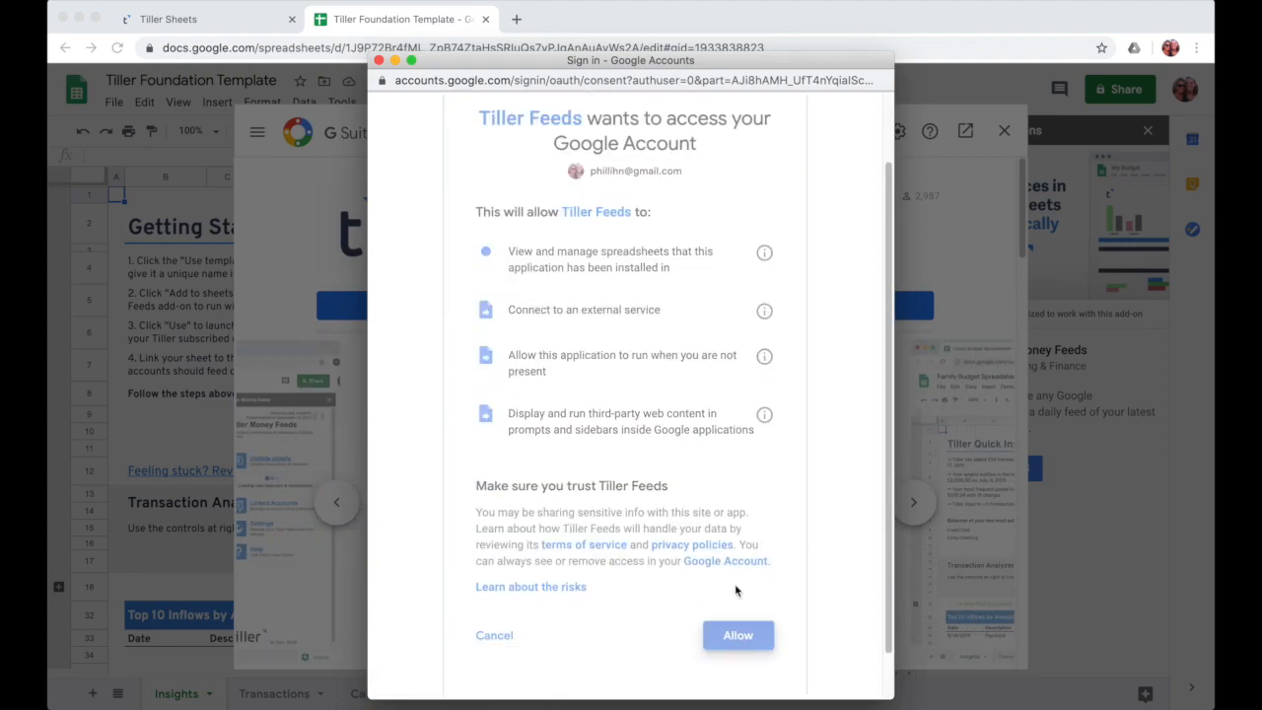
left_click(738, 635)
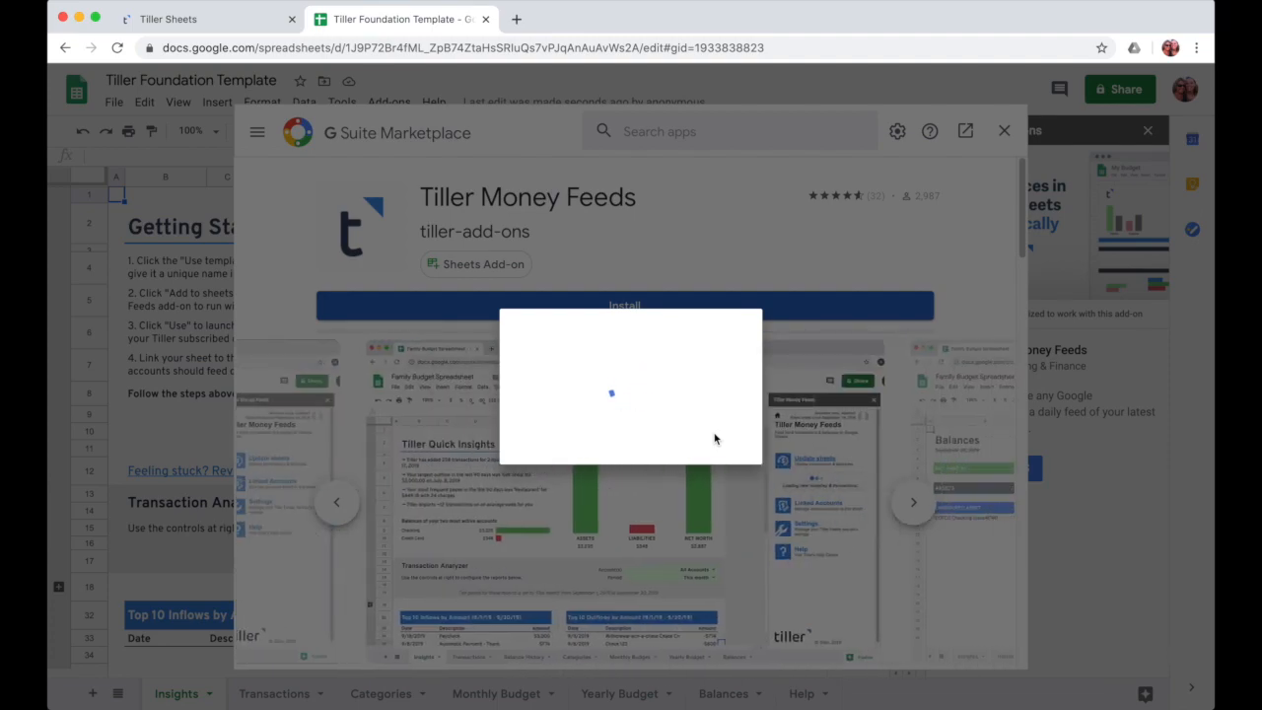
left_click(624, 305)
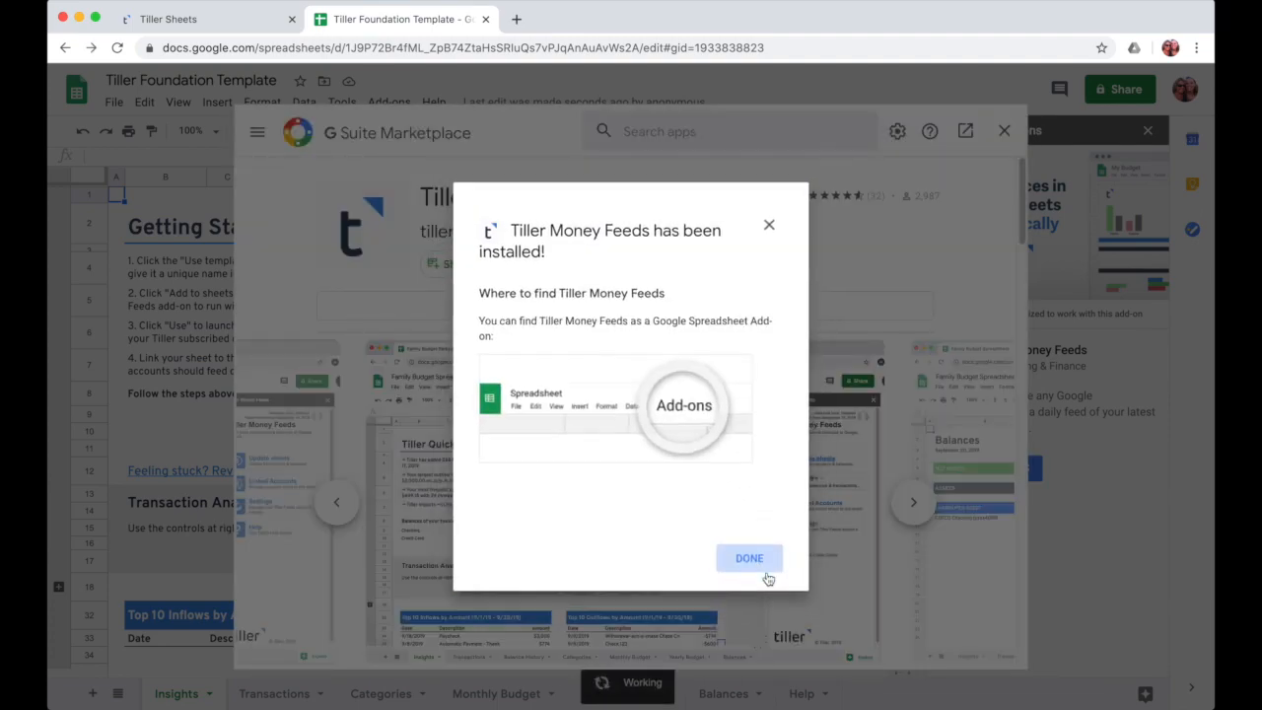
- Dismiss the install confirmation, close Marketplace, and launch Tiller Money Feeds from Document add-ons
left_click(748, 558)
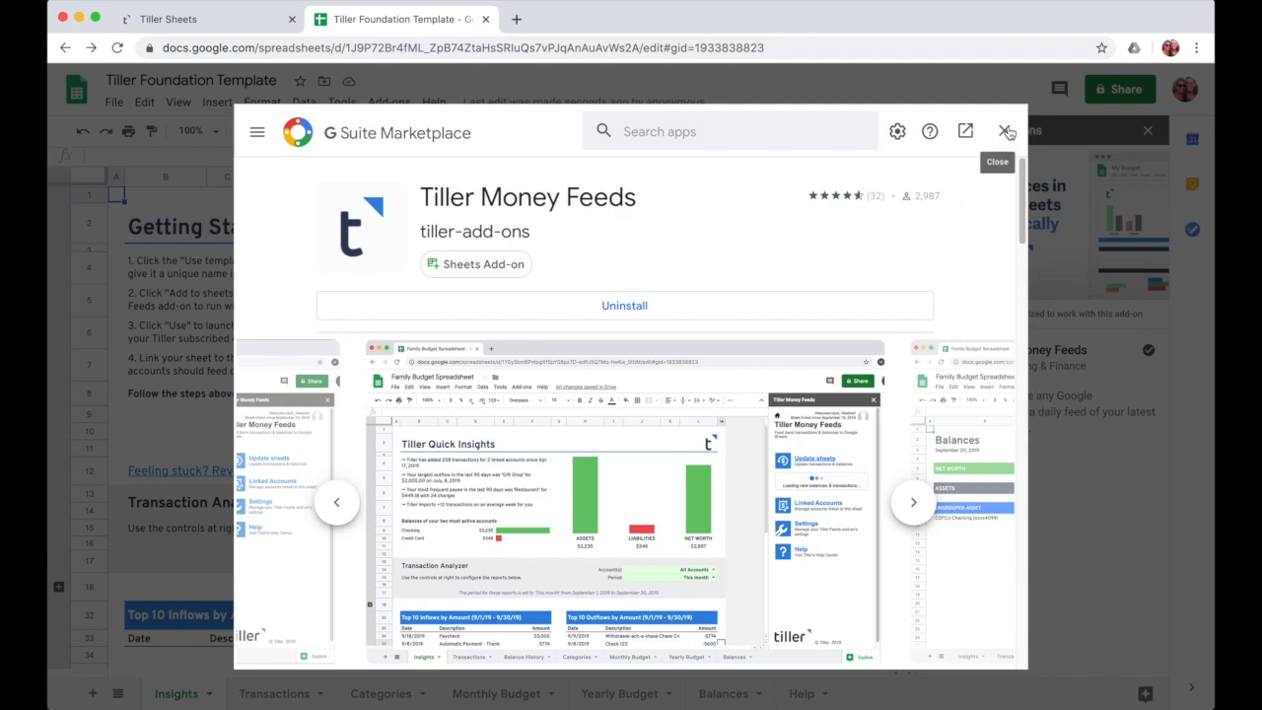
left_click(1006, 131)
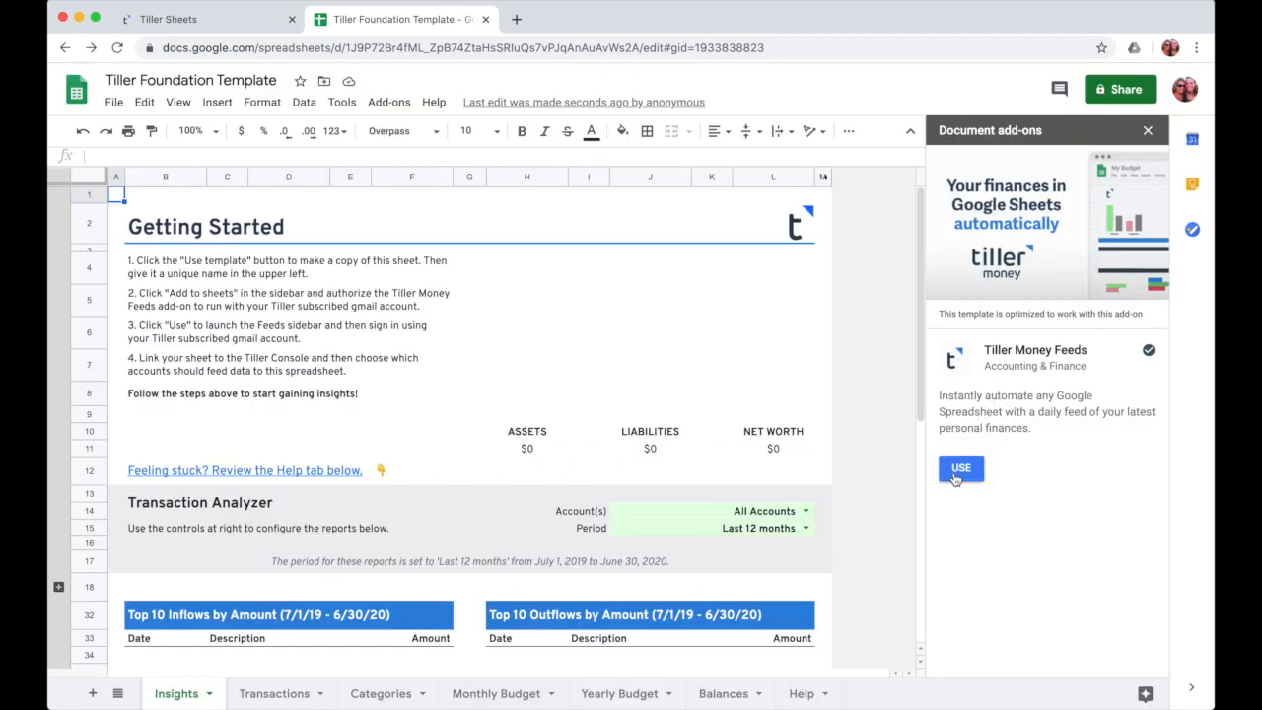
left_click(960, 468)
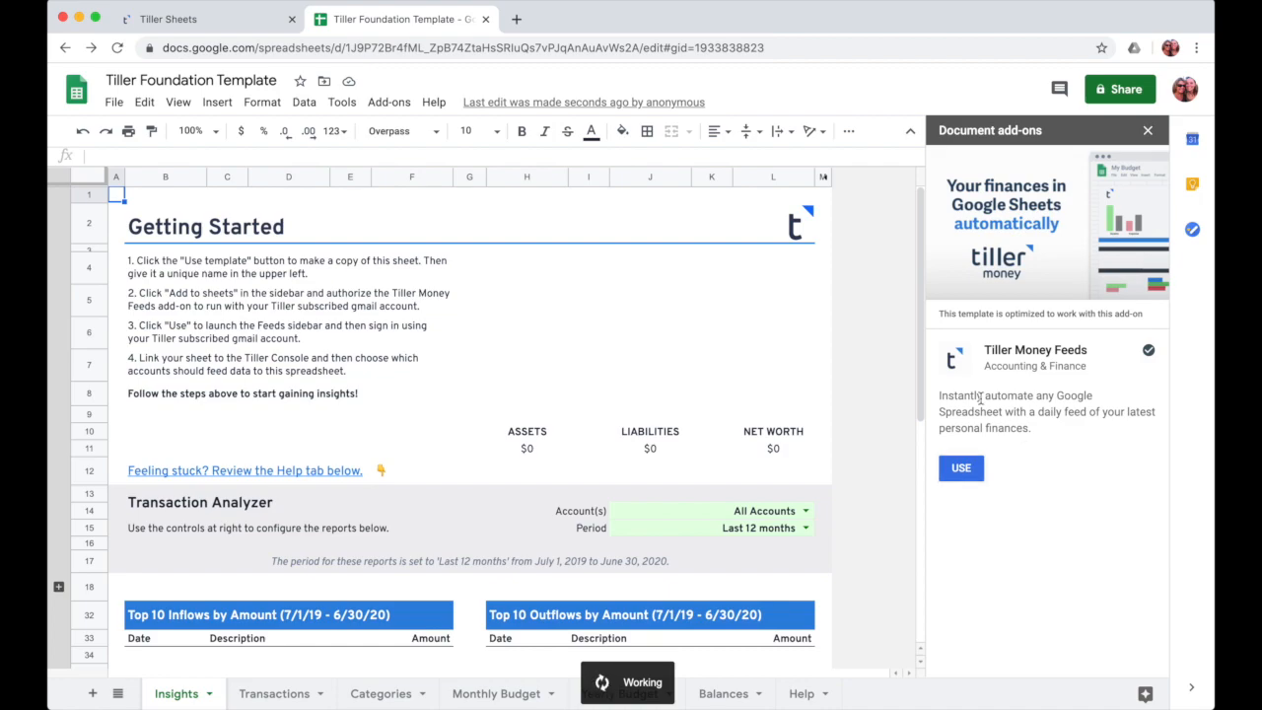
left_click(960, 467)
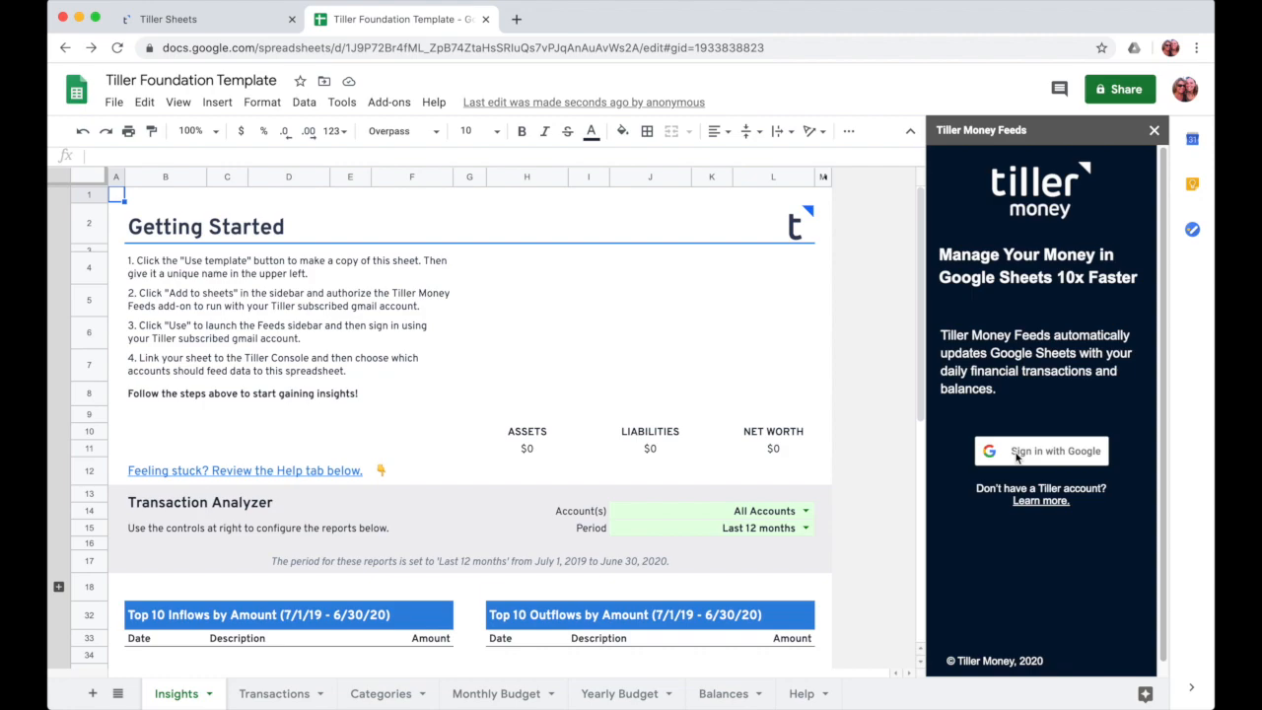
- Sign in to Tiller with Google using the first listed account
left_click(1041, 450)
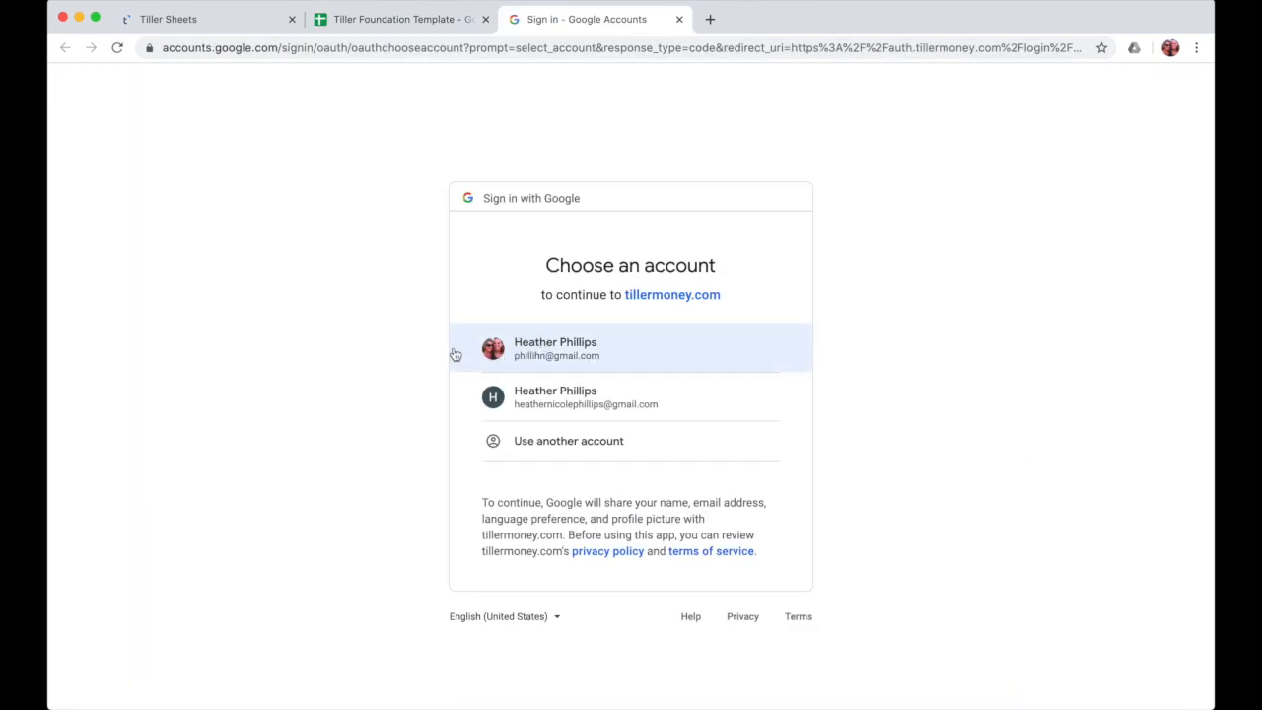
mouse_move(540, 345)
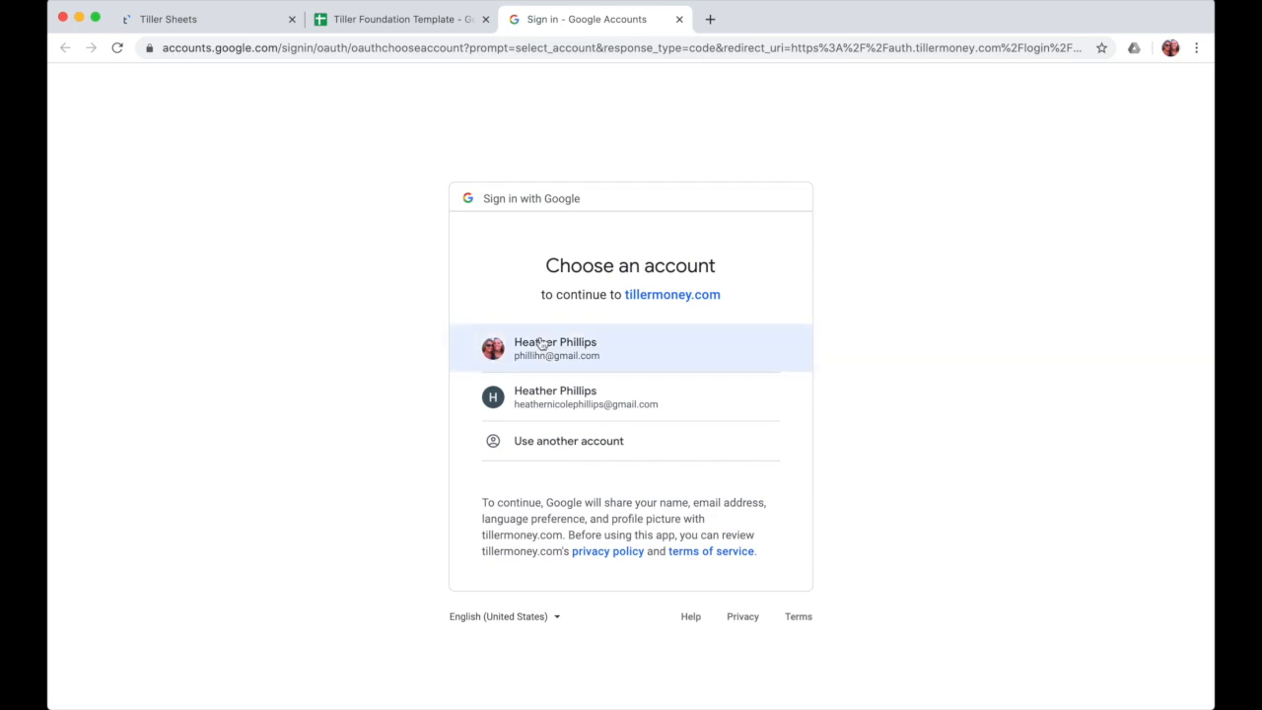
mouse_move(419, 387)
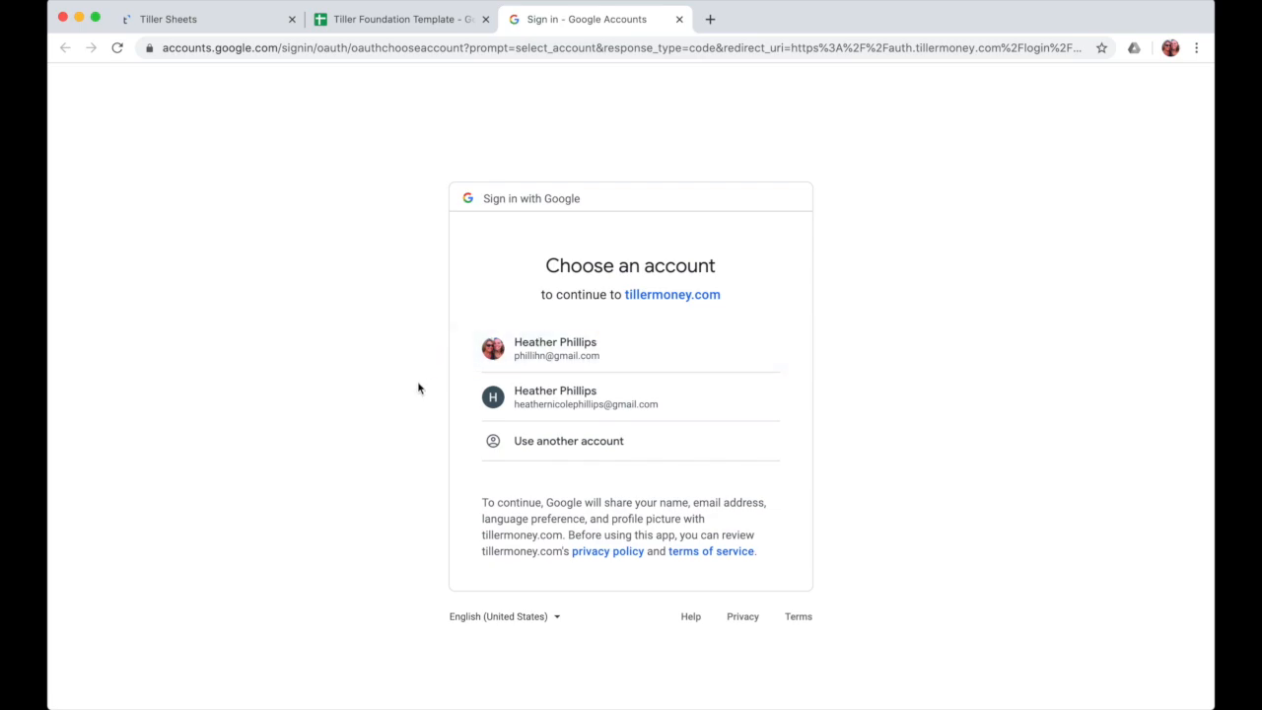
mouse_move(562, 348)
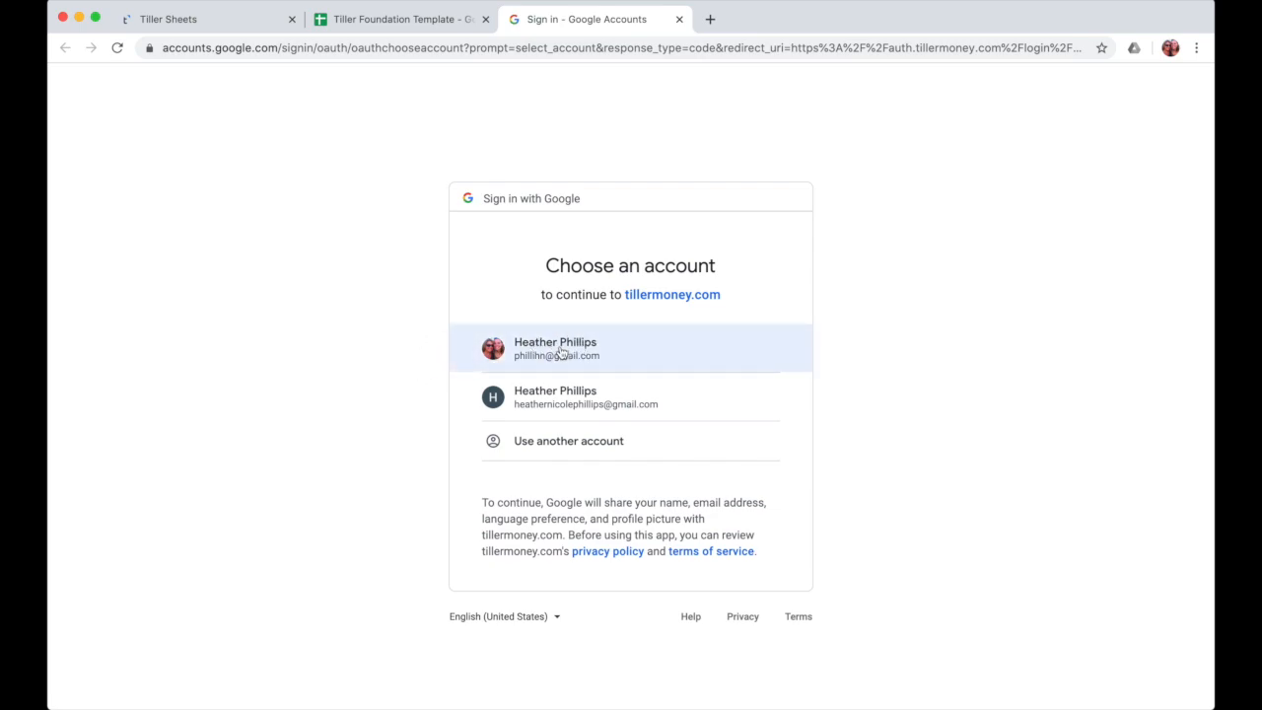
left_click(555, 348)
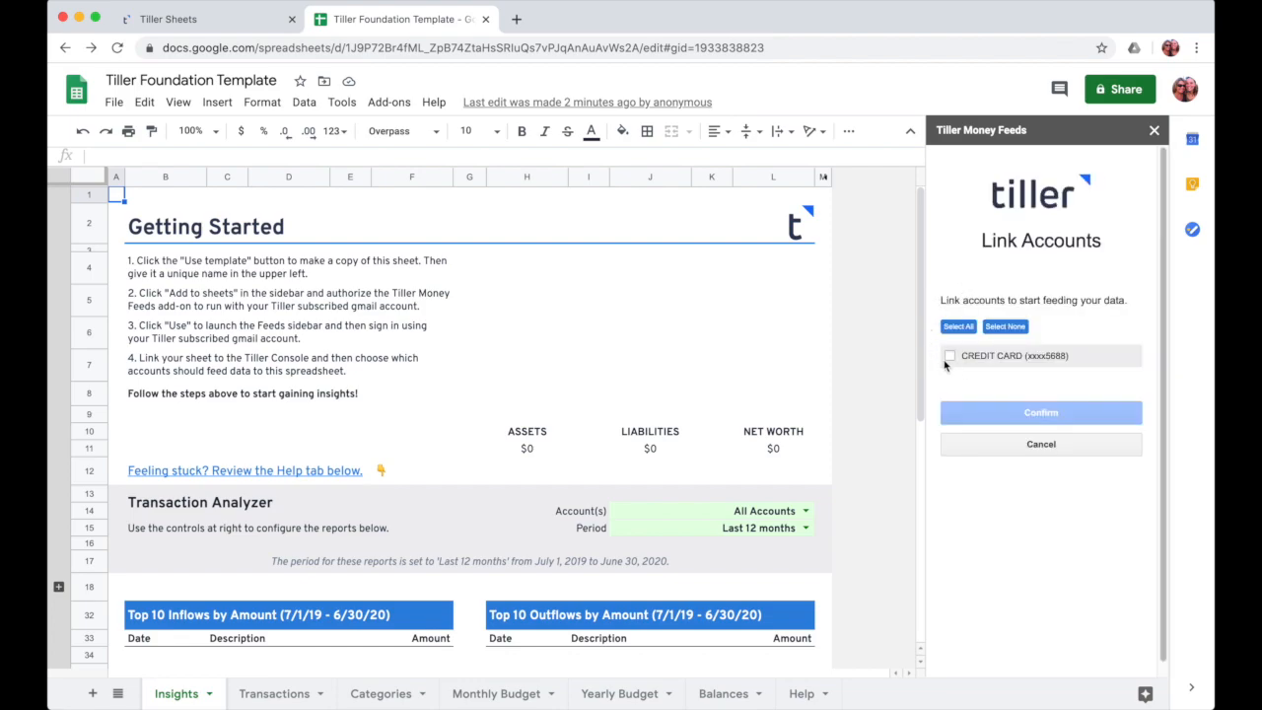
- Select the CREDIT CARD account and confirm linking, adding 11 transactions and 1 balance
left_click(949, 356)
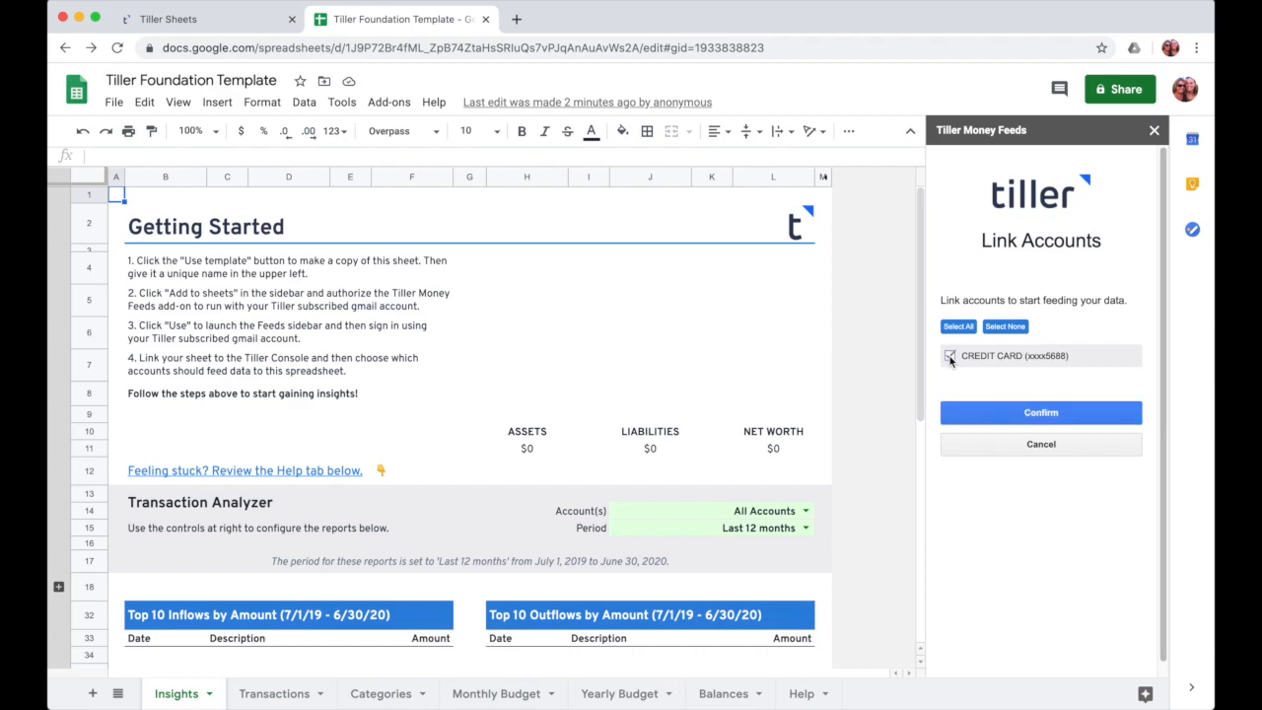
left_click(949, 355)
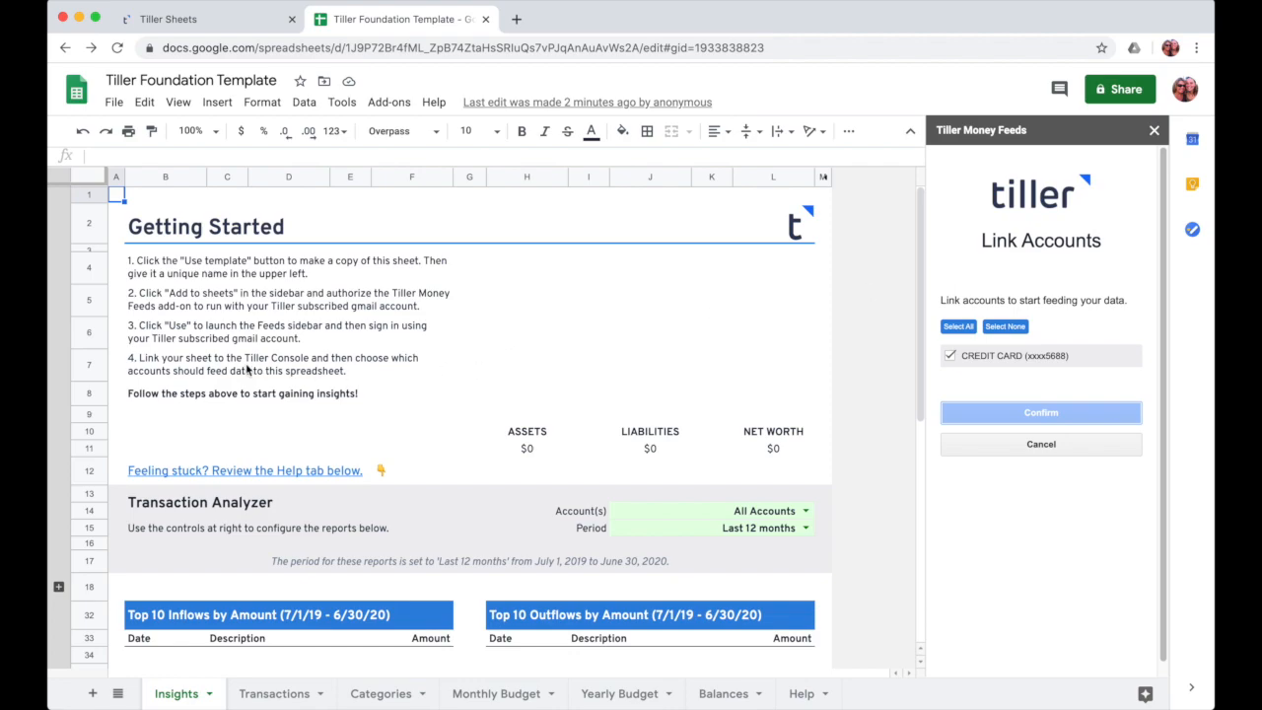
left_click(1040, 412)
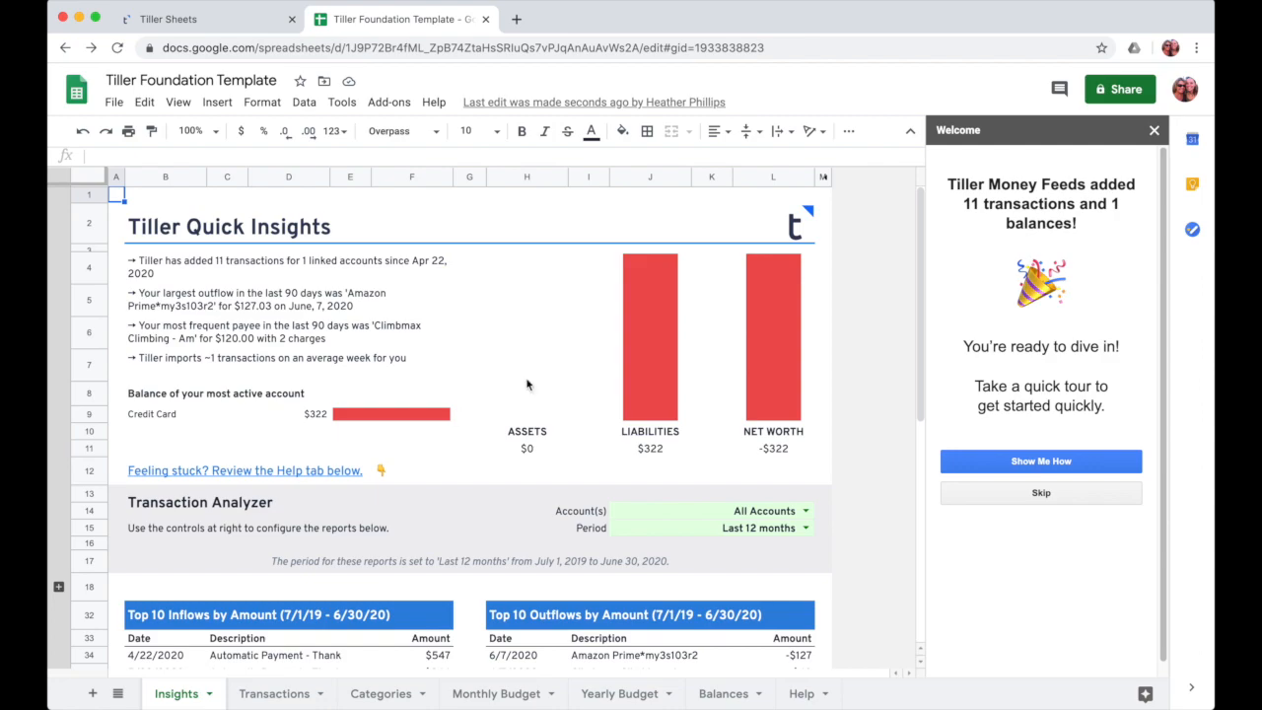
mouse_move(862, 283)
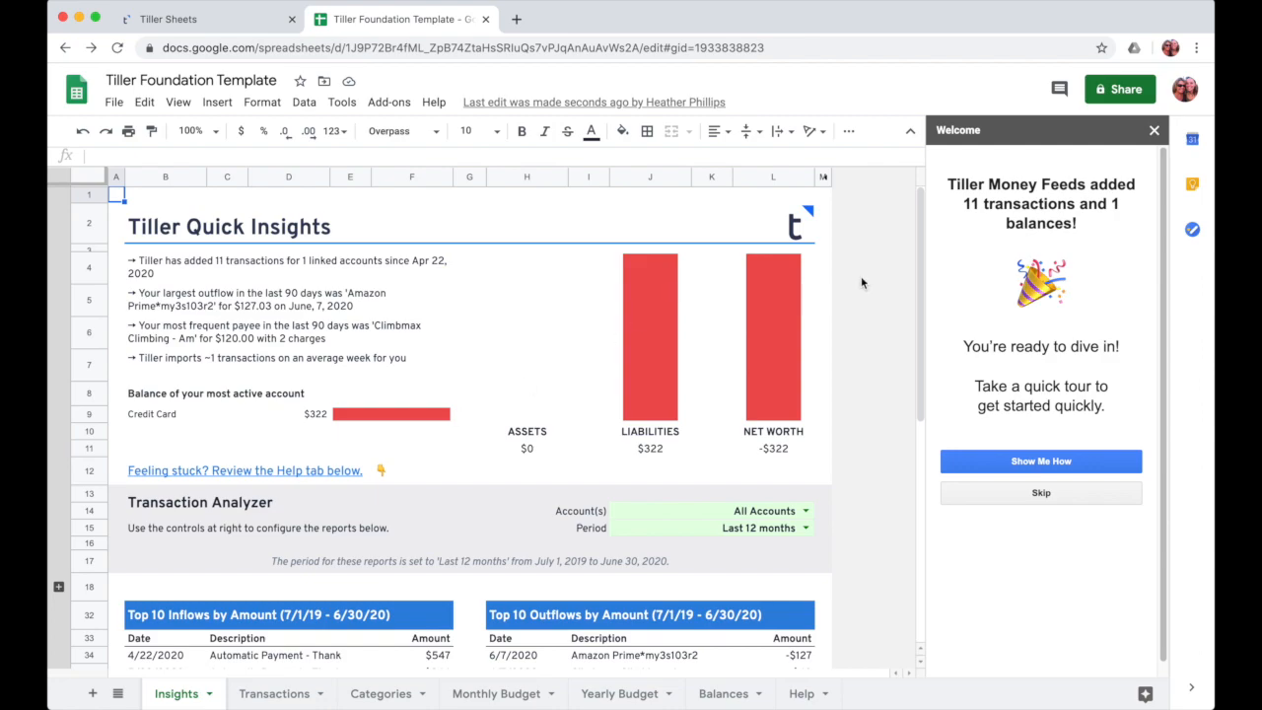
mouse_move(812, 100)
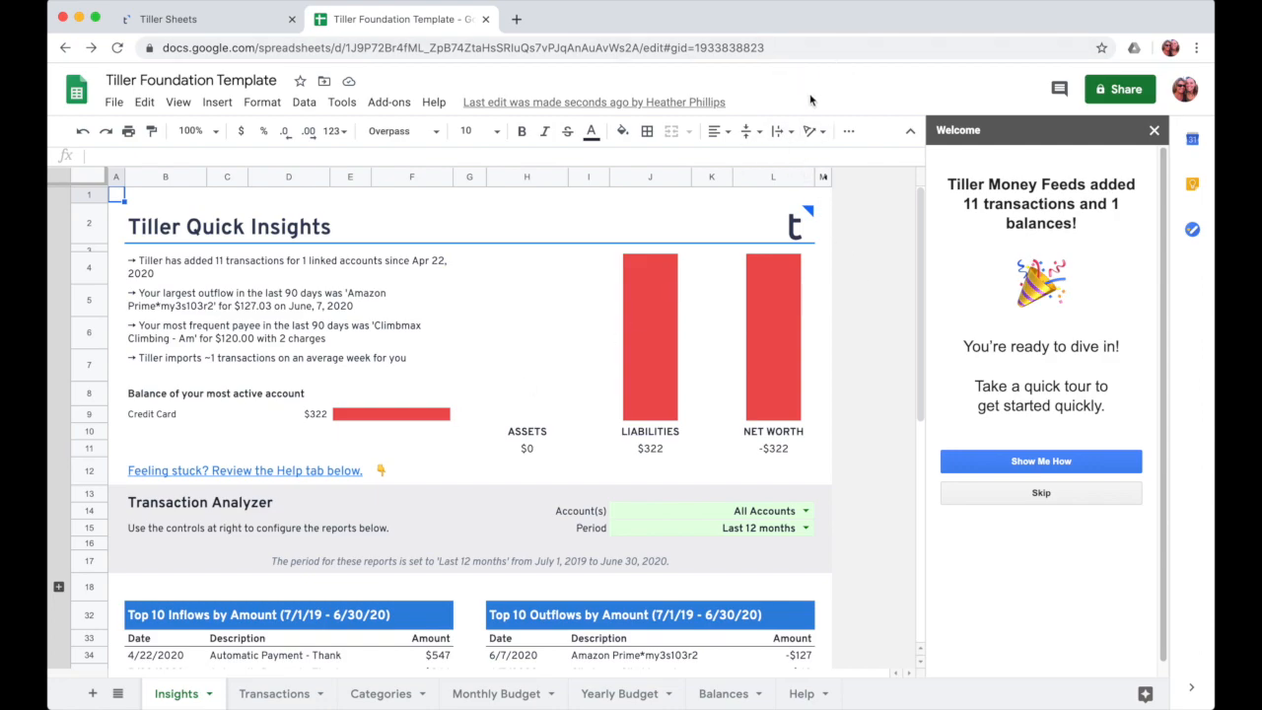